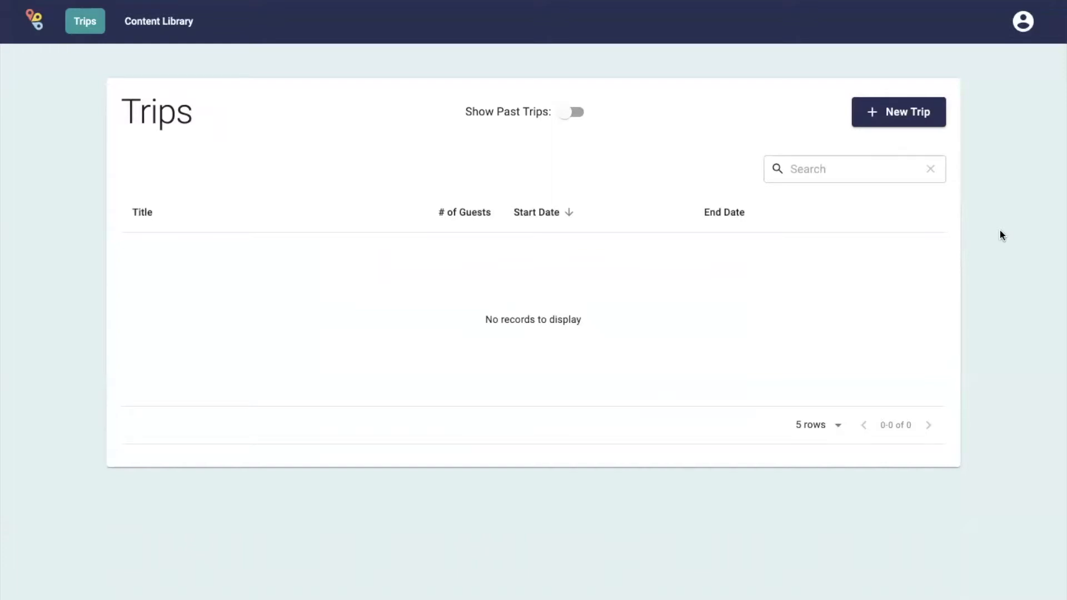
mouse_move(285, 177)
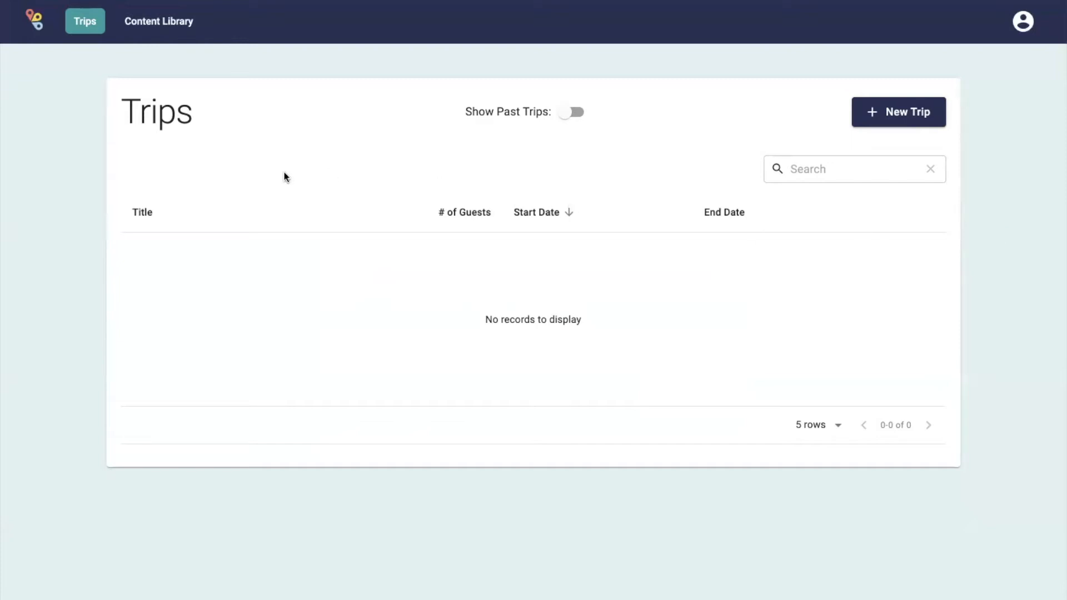
mouse_move(35, 36)
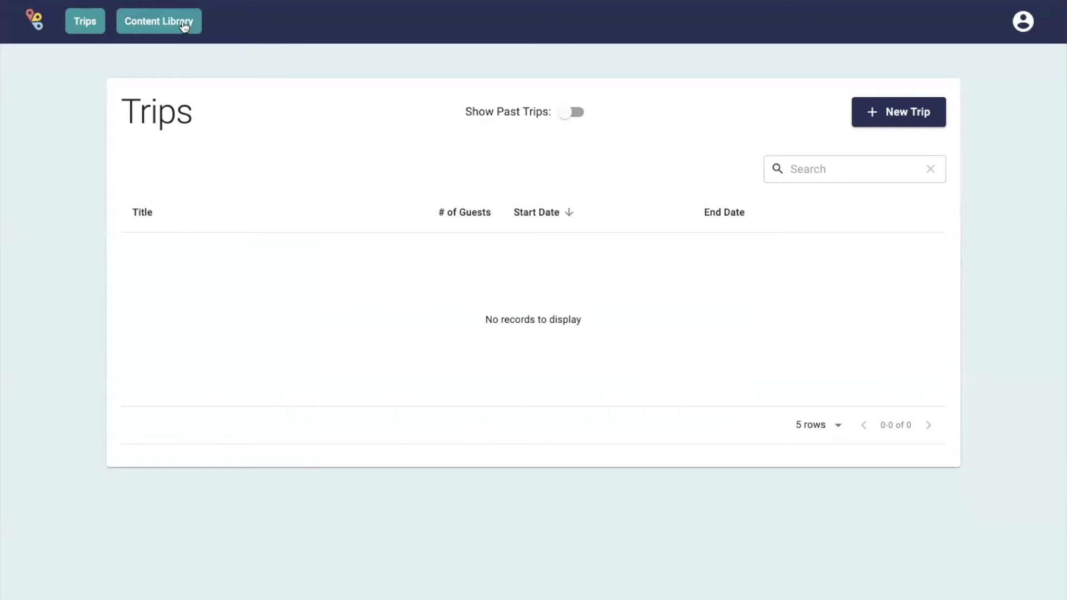
mouse_move(1021, 21)
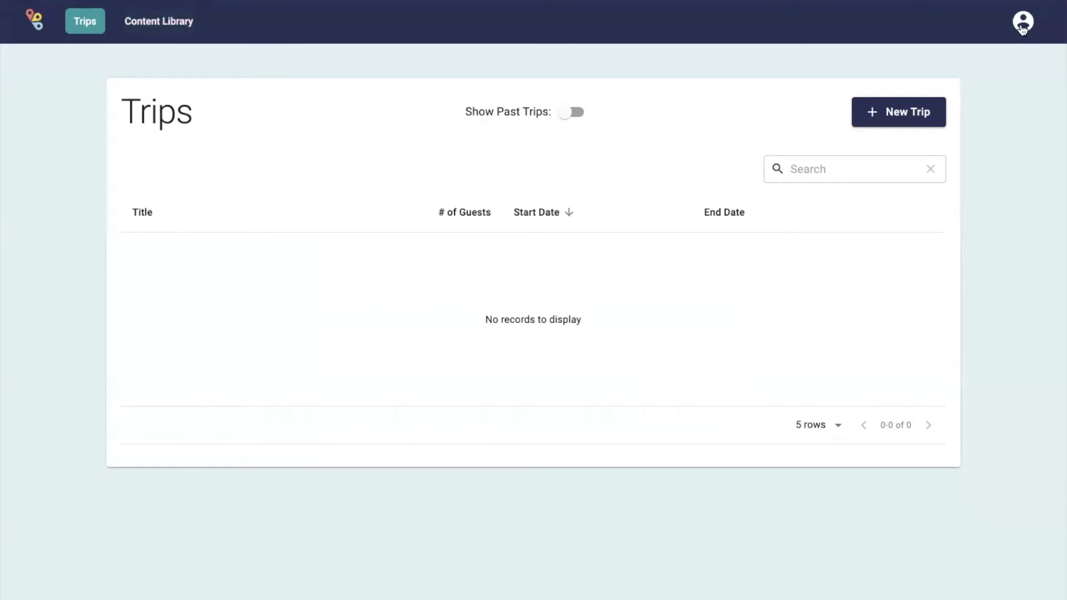
- Reach My Account from the profile menu and focus the Phone Number field
click(1022, 21)
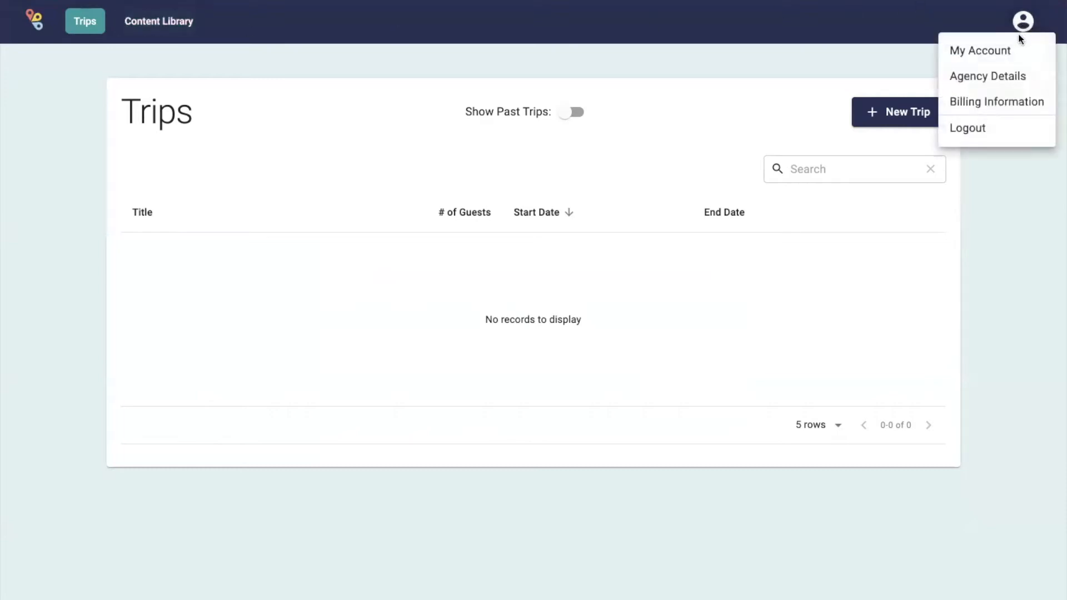
click(979, 50)
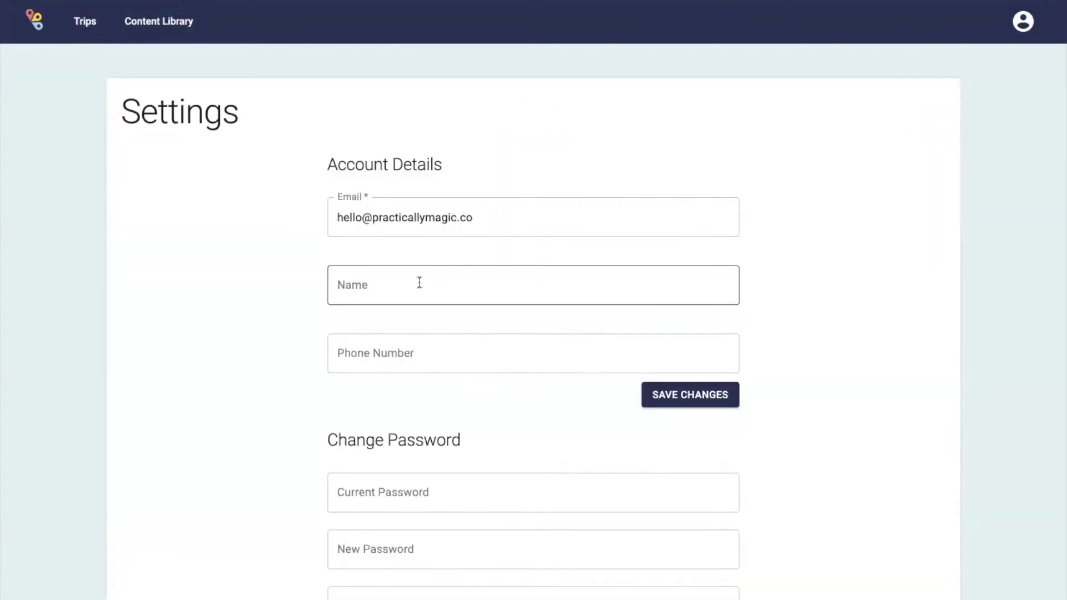
click(532, 353)
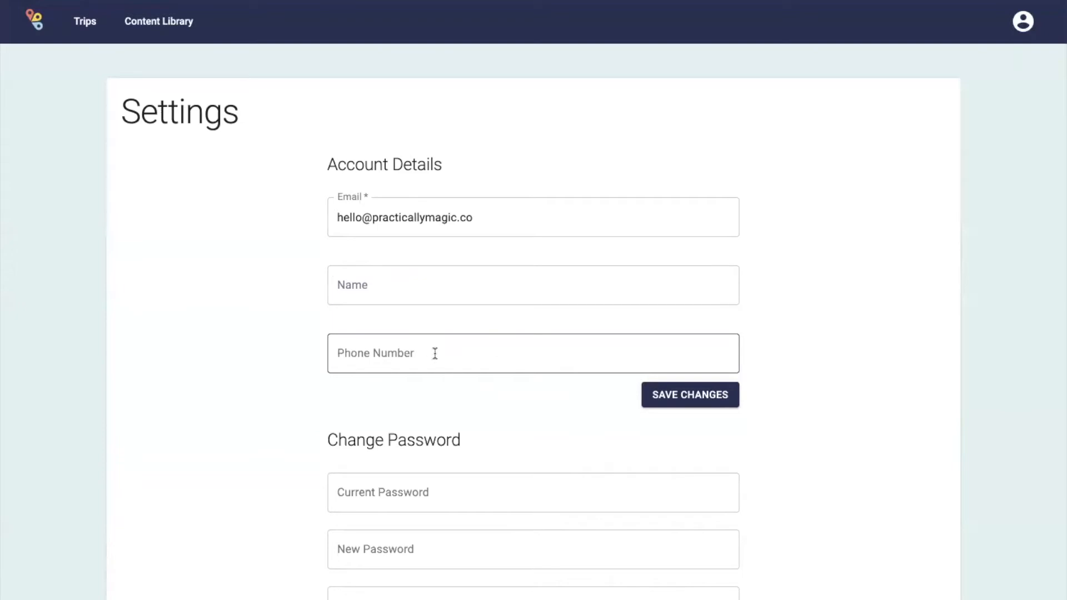
mouse_move(461, 343)
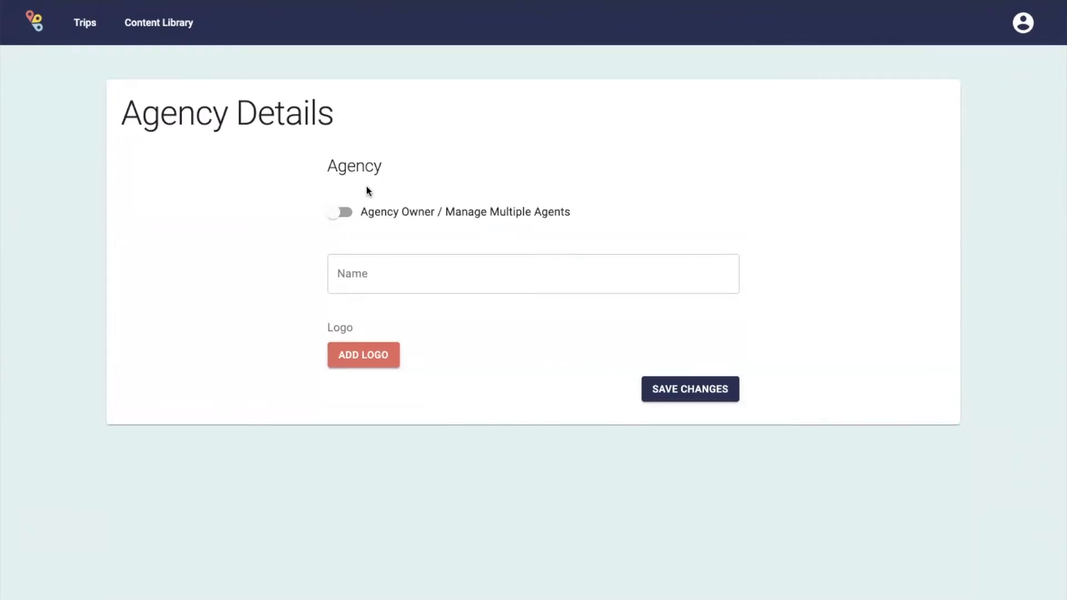
click(533, 273)
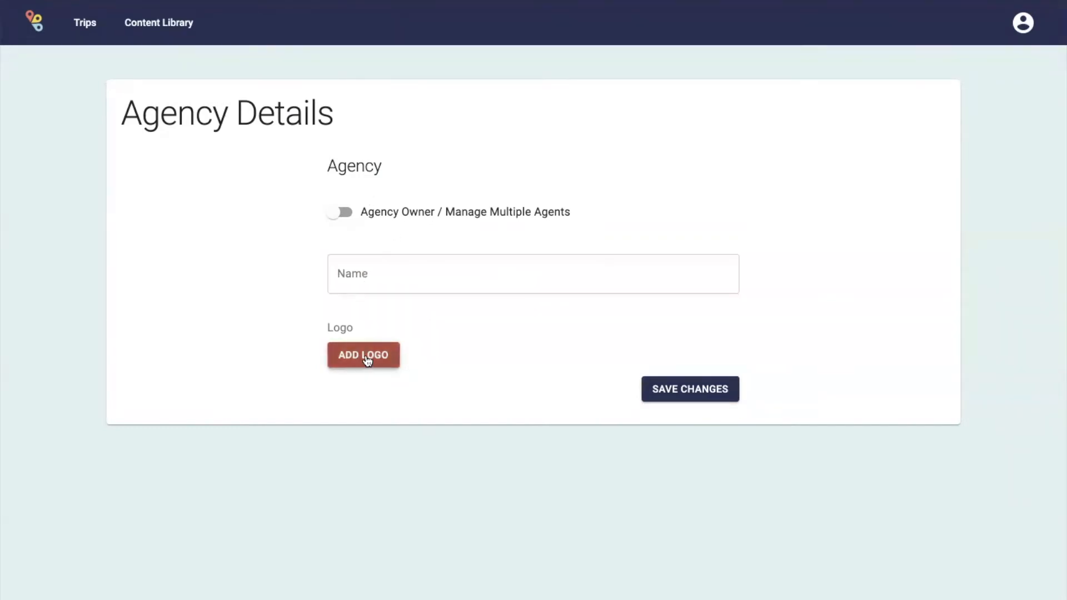
click(362, 355)
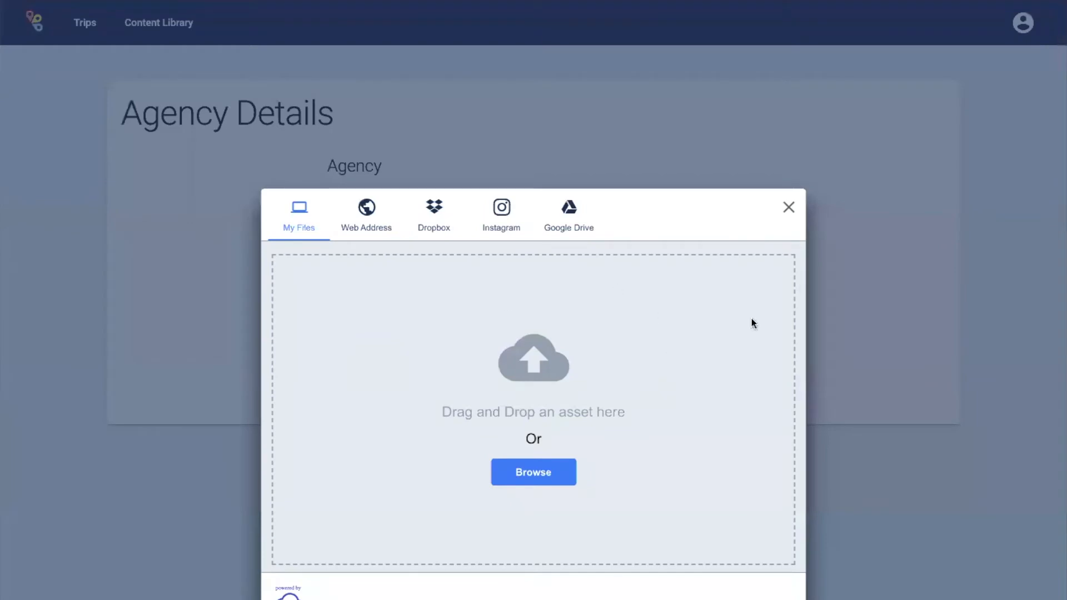
click(788, 207)
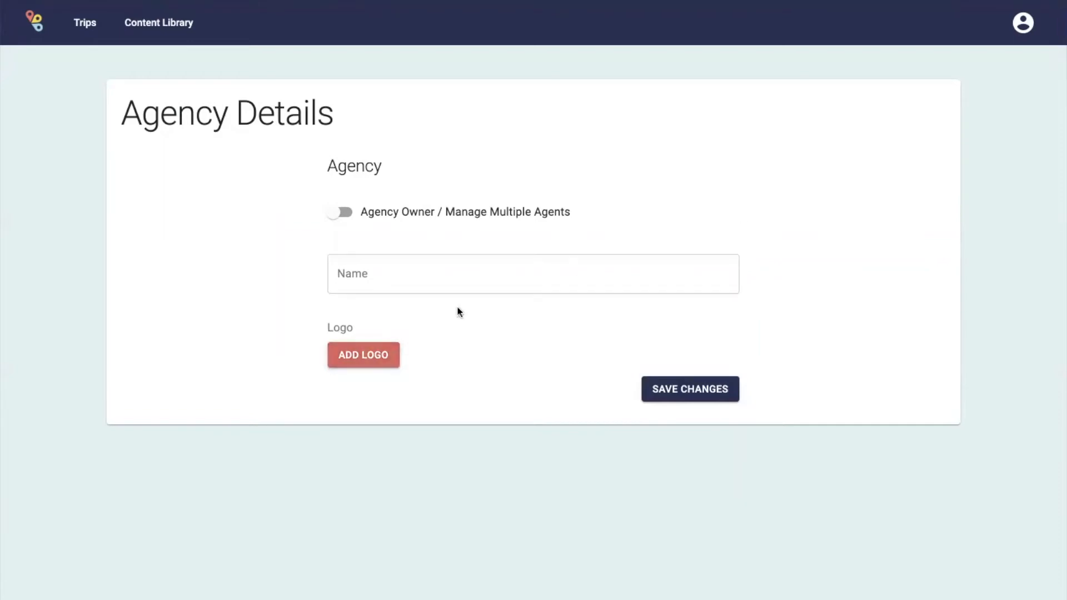
mouse_move(324, 226)
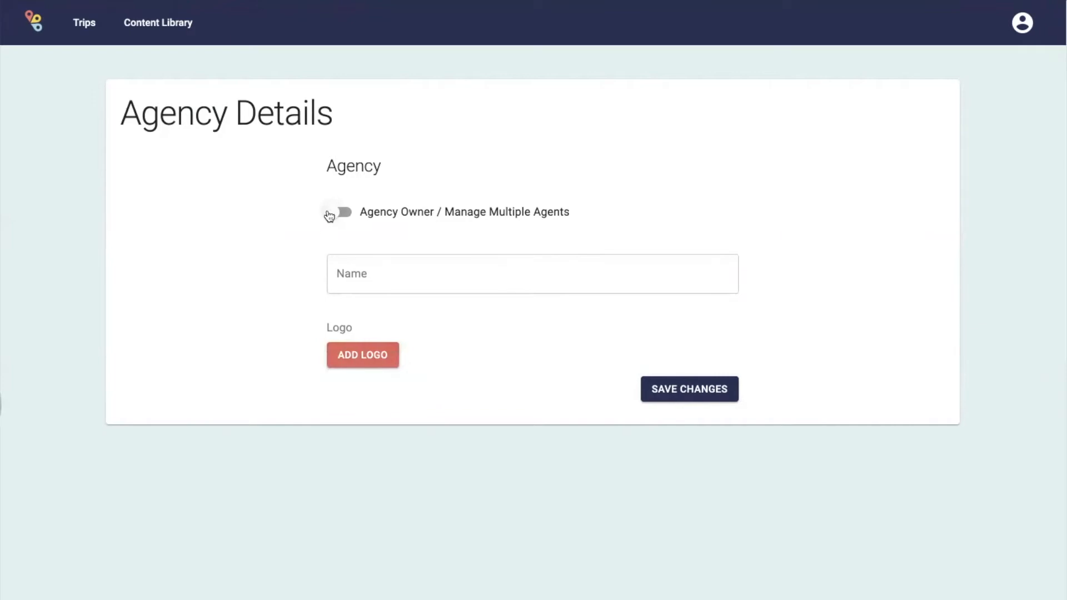
- Enable Agency Owner / Manage Multiple Agents, name the agency 'My Agency' and save changes
click(341, 211)
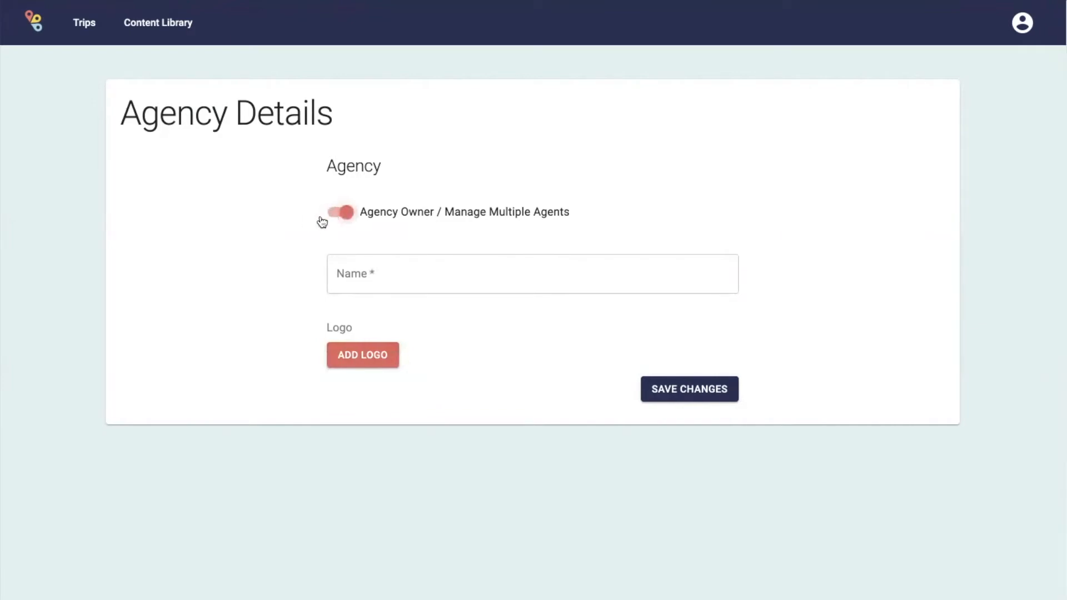
click(532, 274)
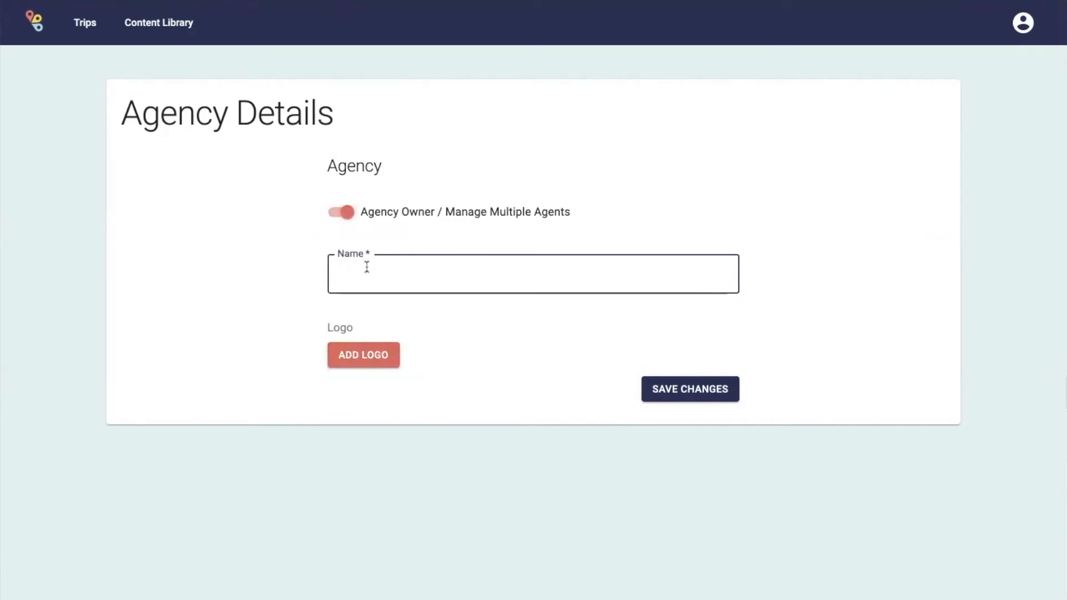
text(My Ag)
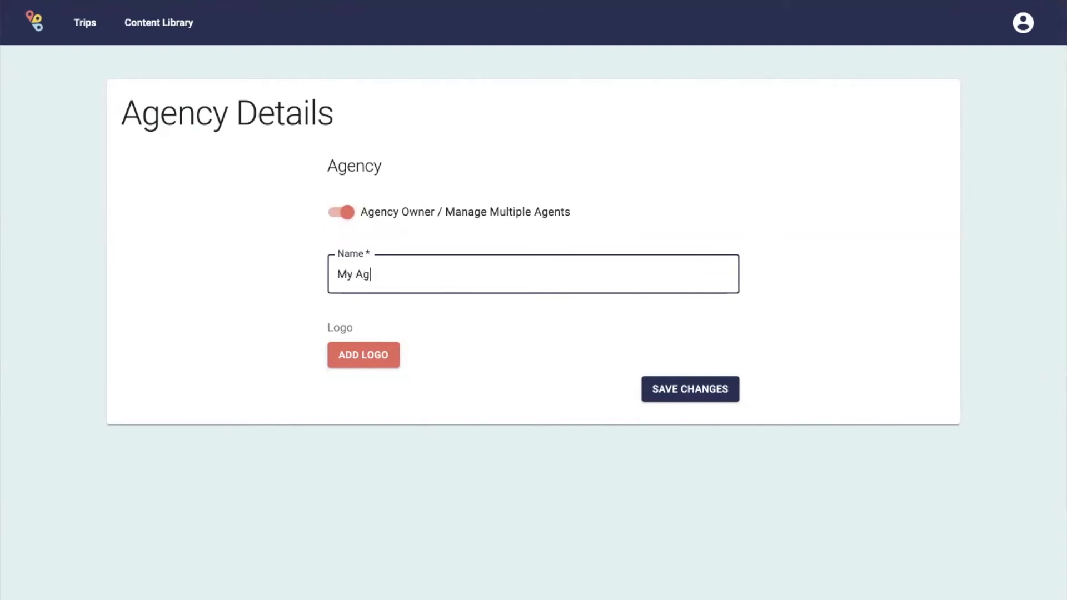
click(689, 389)
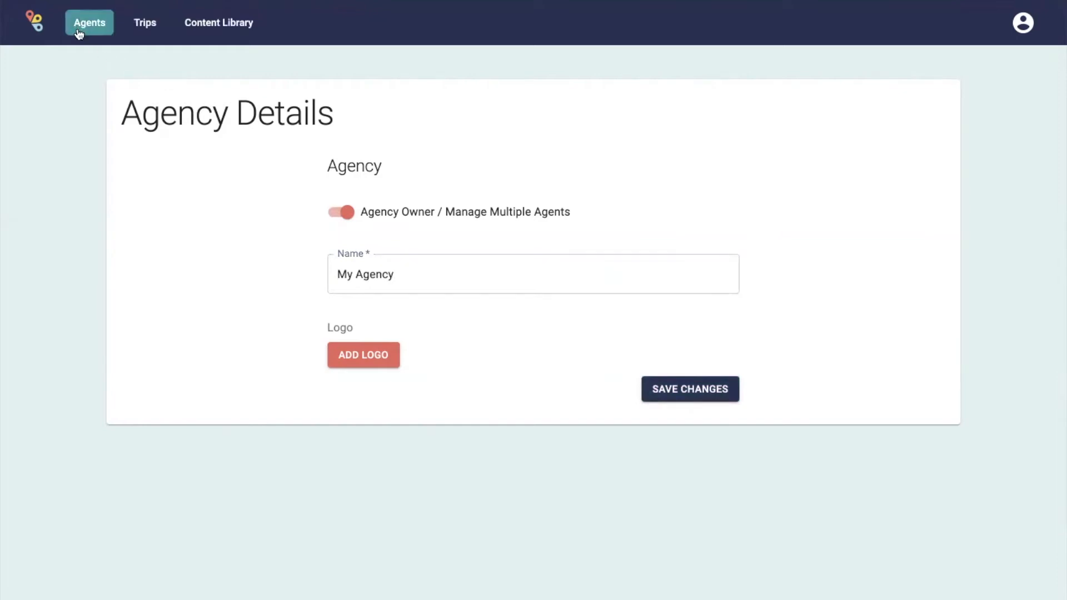
- Show the empty Agents list and start a + New Agent row awaiting an email
click(89, 23)
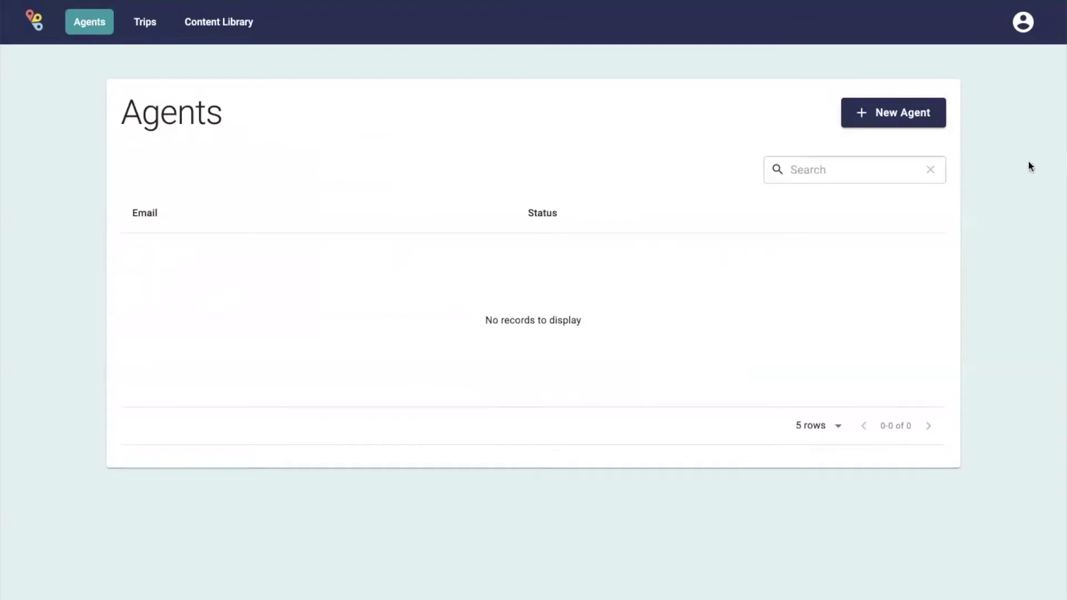
click(892, 112)
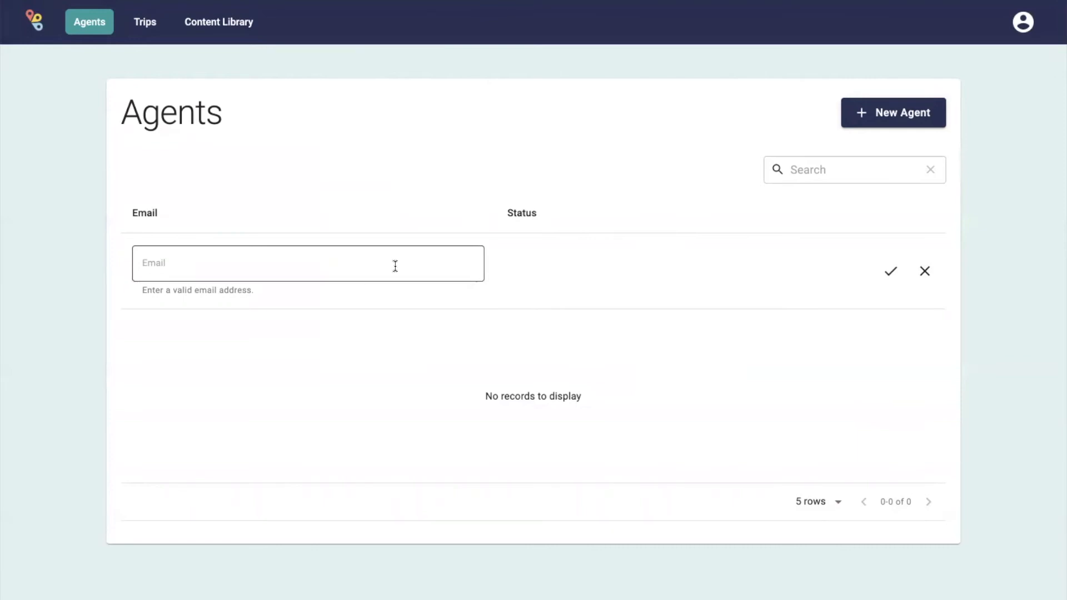
mouse_move(447, 267)
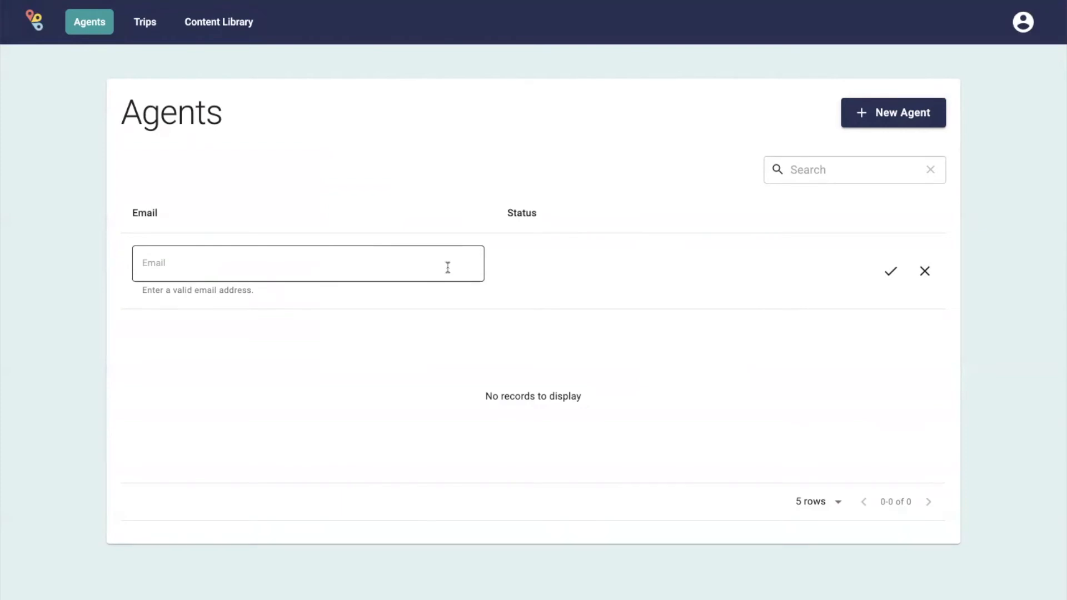
mouse_move(219, 22)
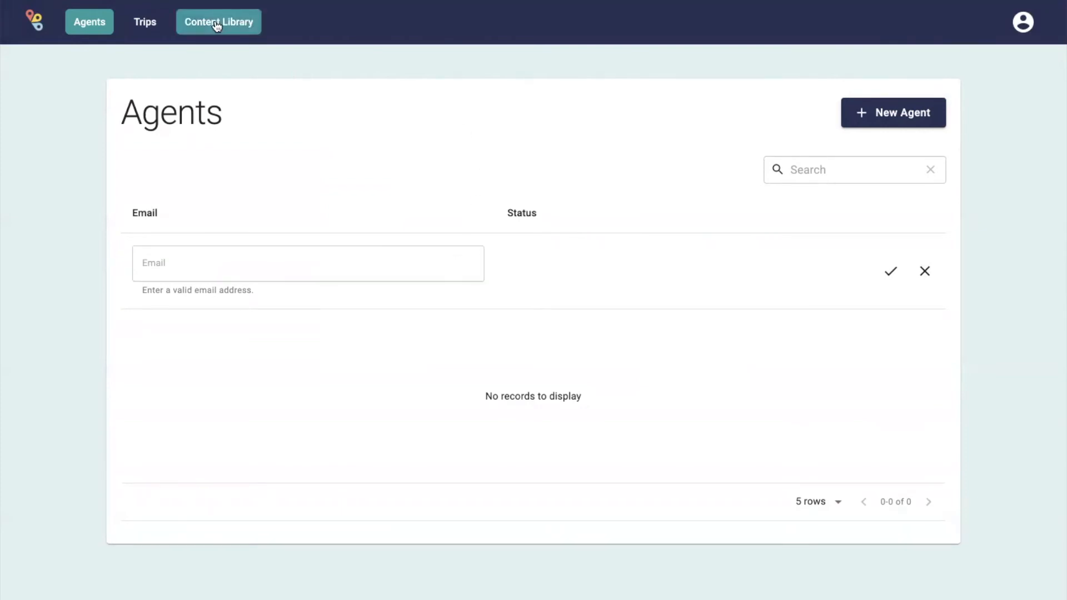
- View the empty Agency Content tab inside the Content Library
click(219, 22)
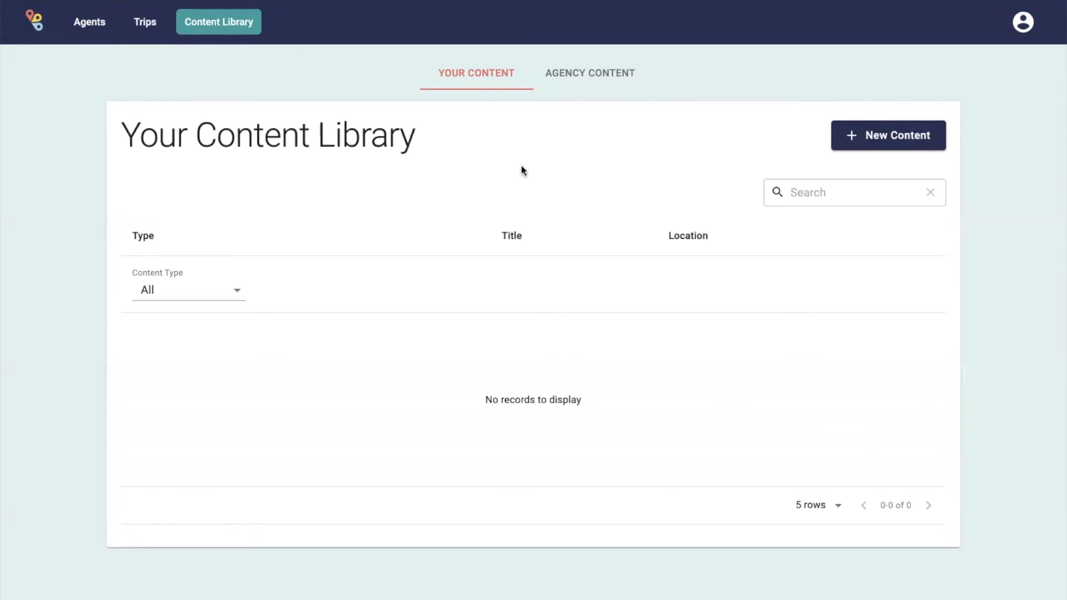
mouse_move(519, 169)
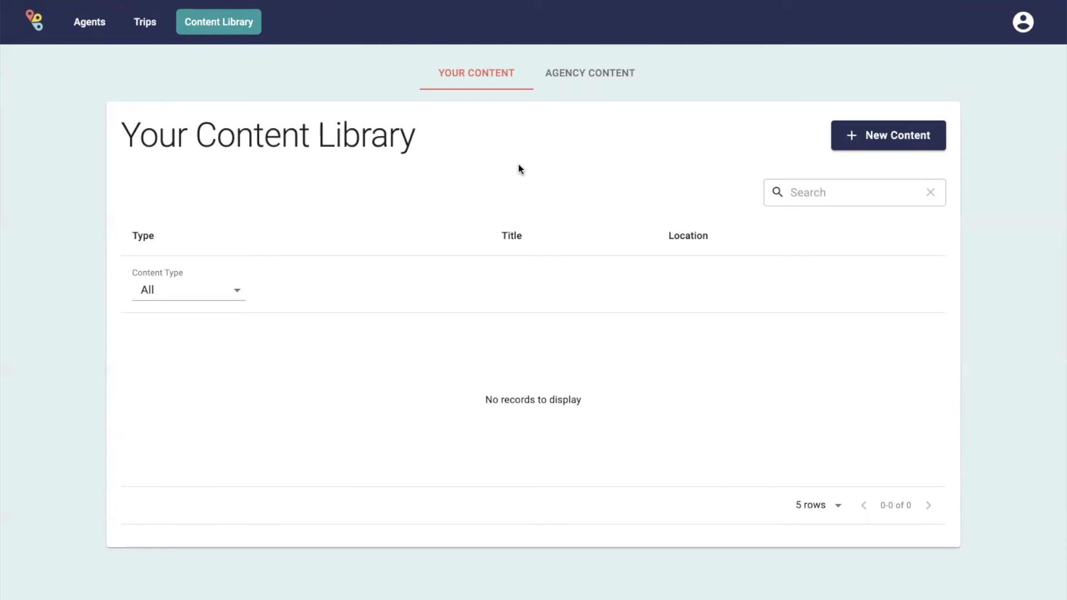
mouse_move(542, 164)
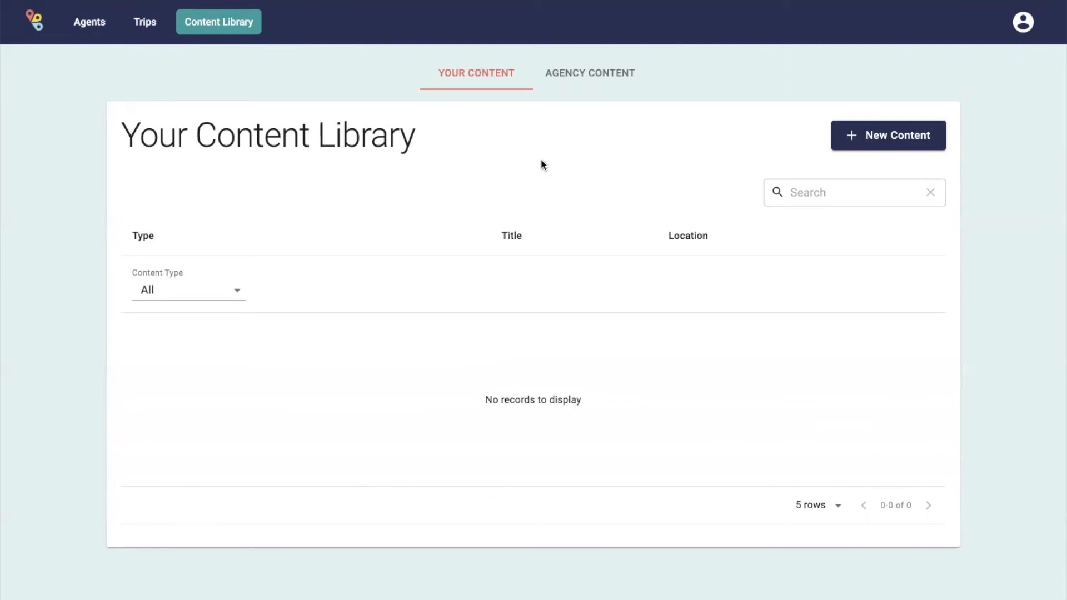
click(589, 73)
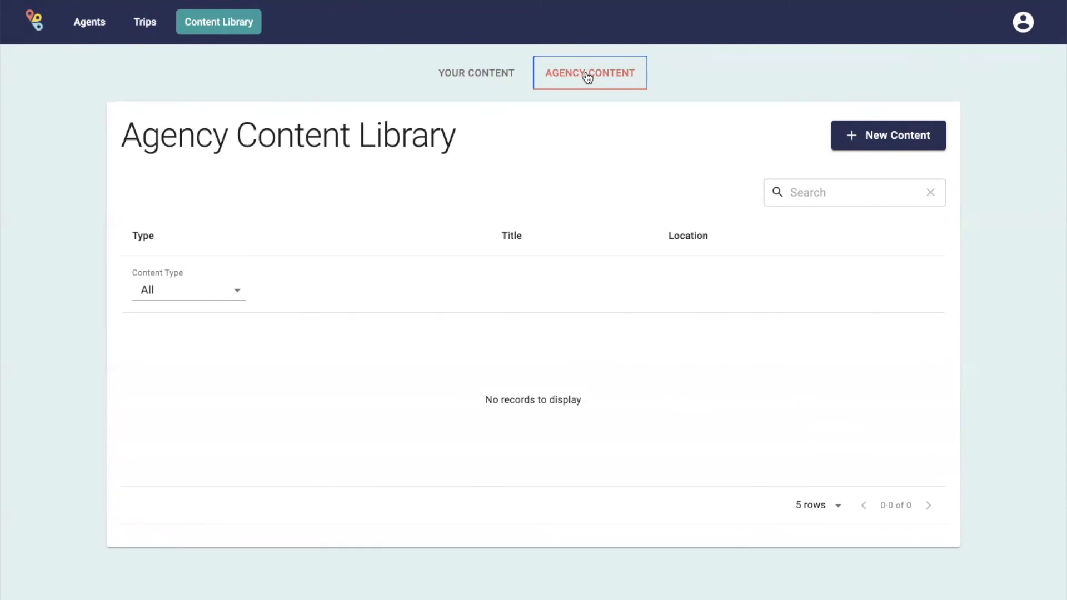
mouse_move(468, 225)
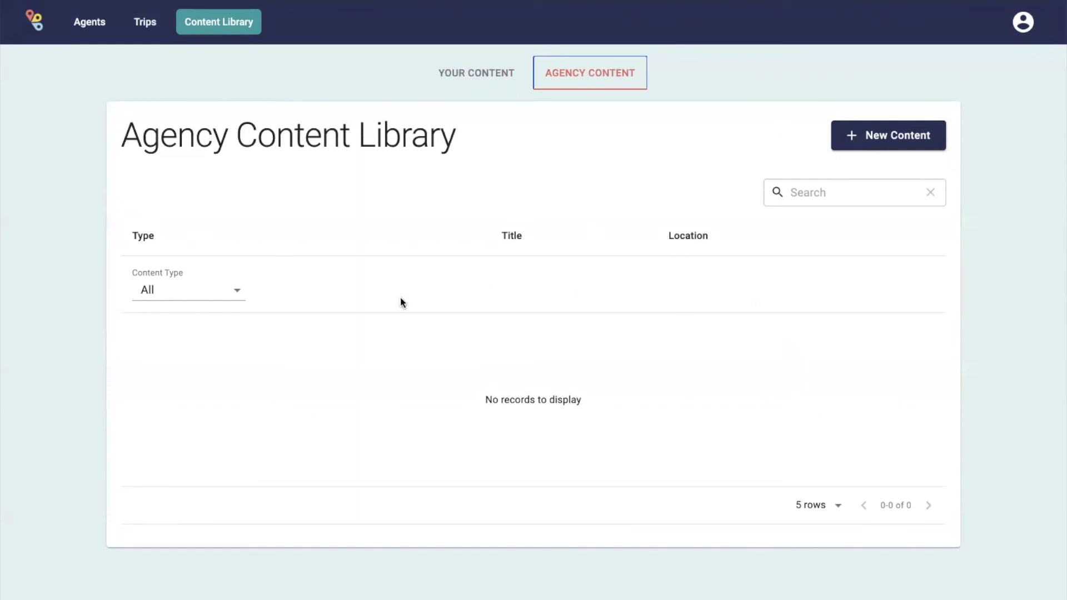
- Switch Agency Owner off in Agency Details, then confirm the Content Library shows one list
click(1021, 21)
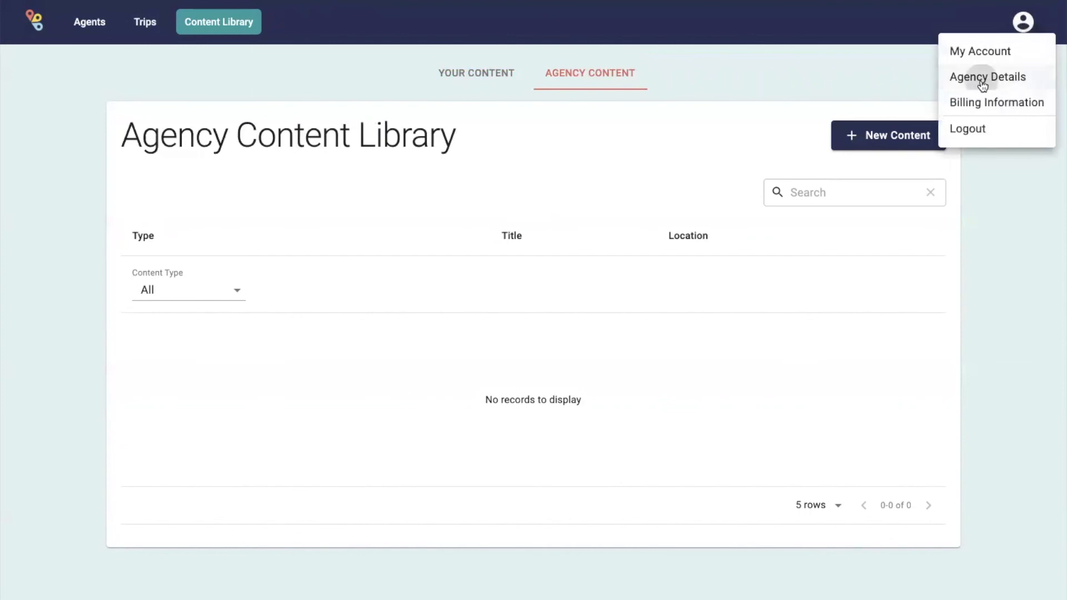
click(988, 77)
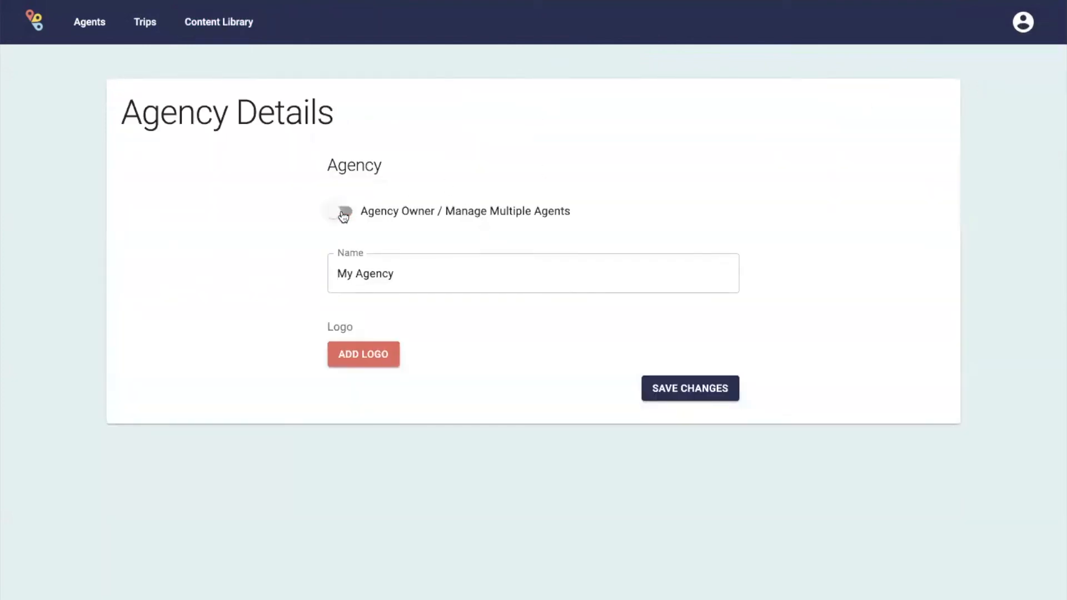
click(689, 387)
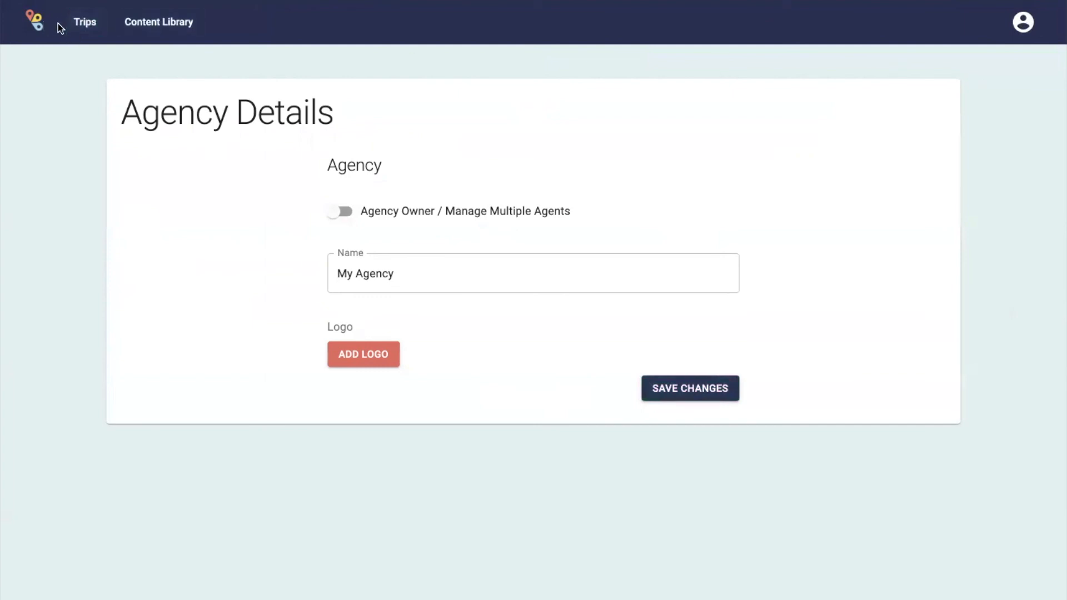
click(159, 23)
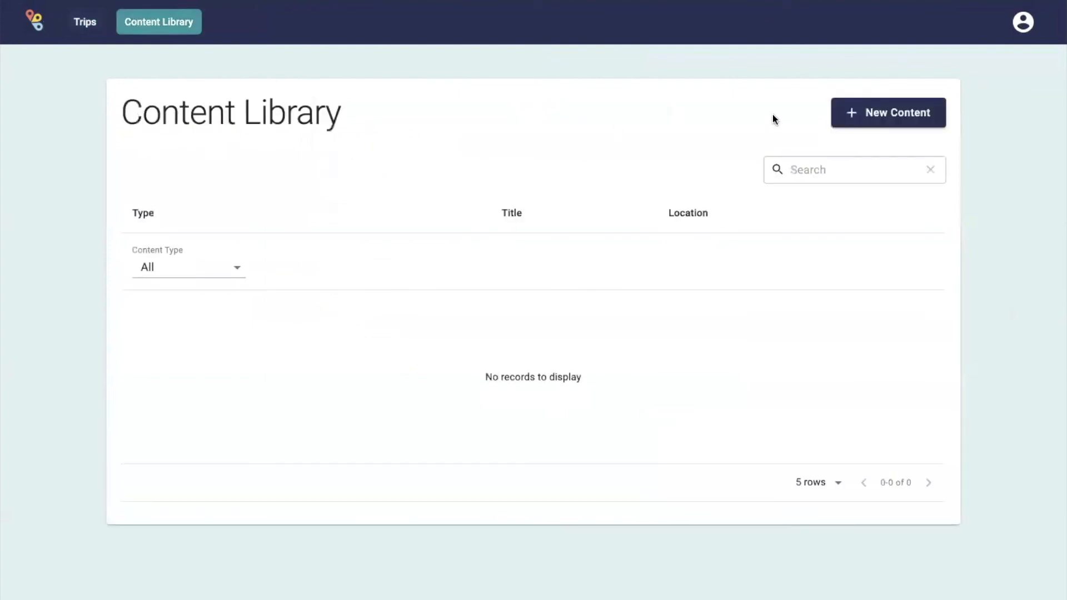
mouse_move(443, 77)
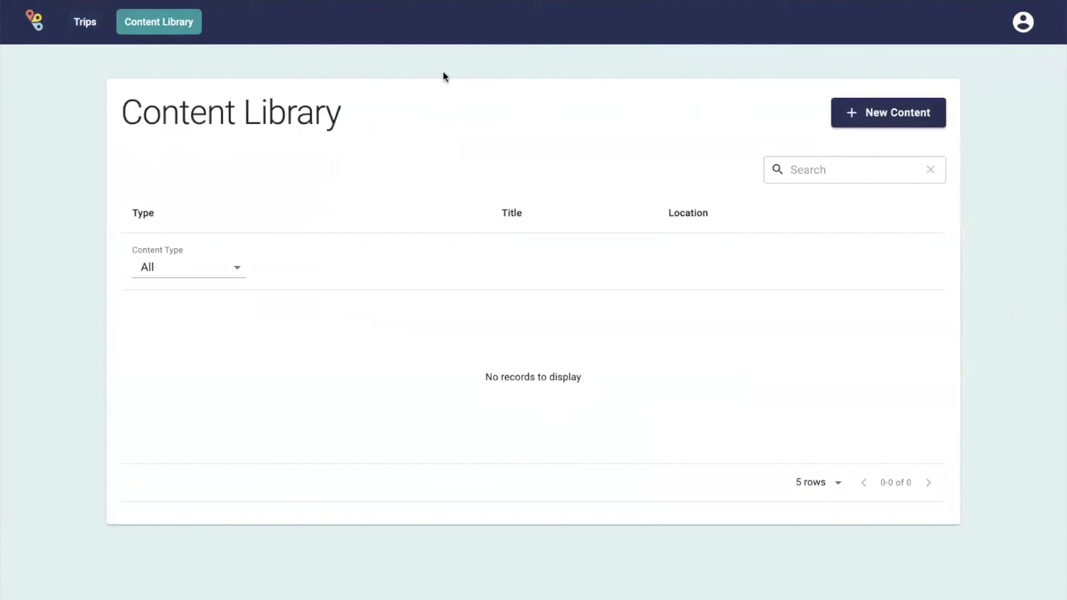
mouse_move(687, 74)
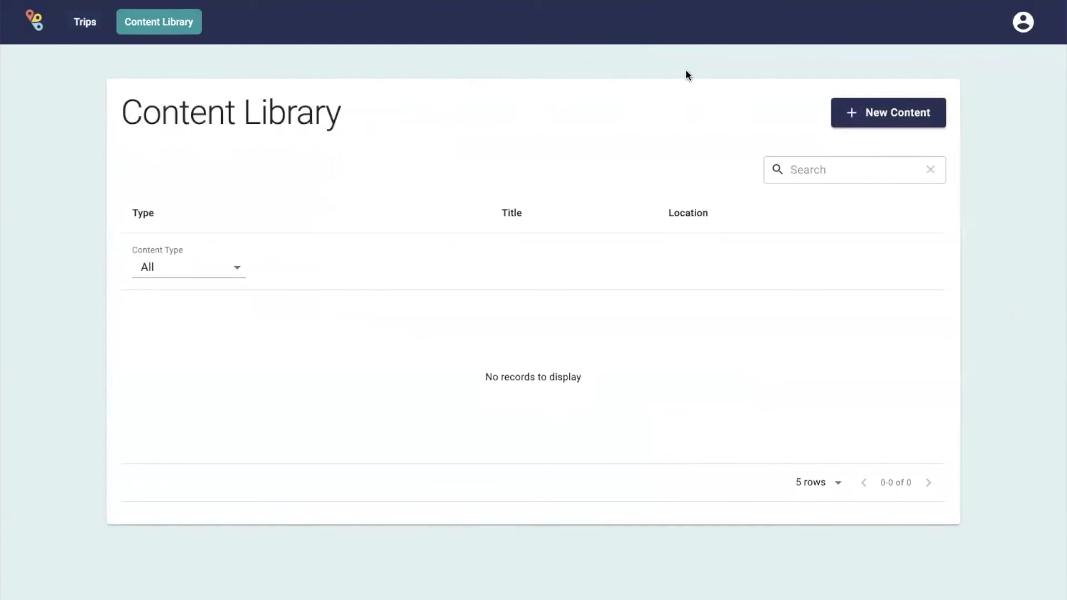